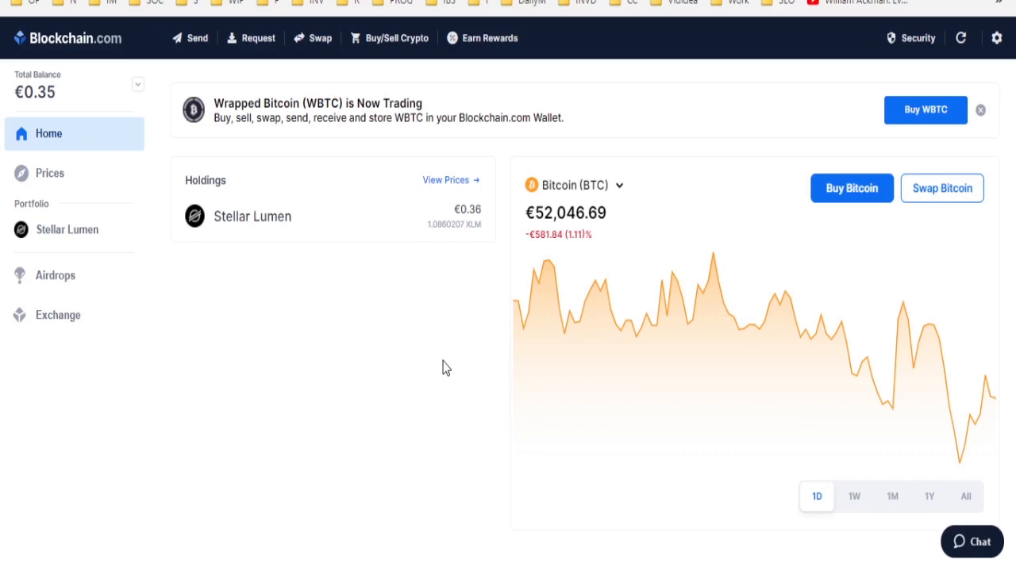
pyautogui.moveTo(429, 360)
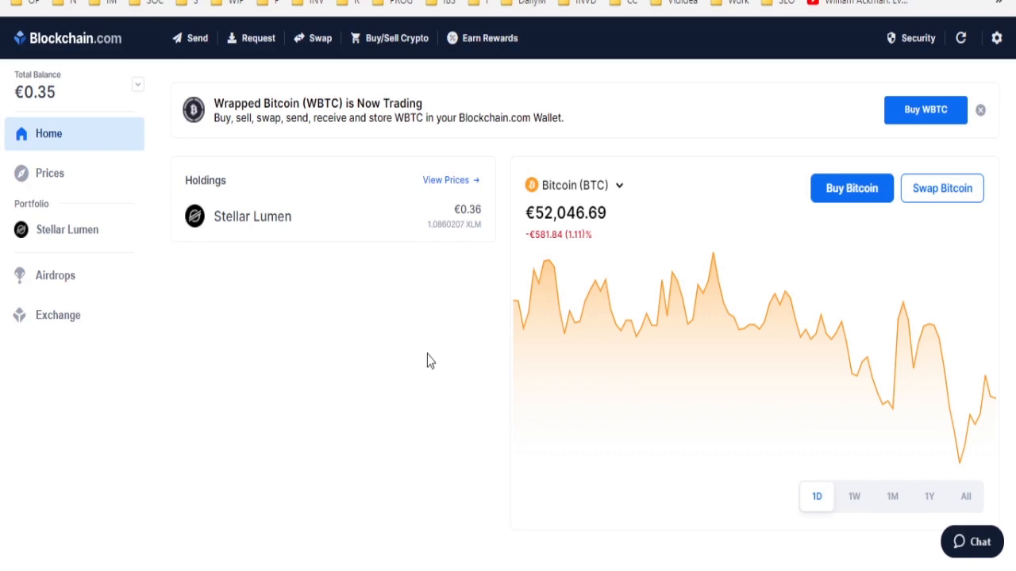
# View the Airdrops overview with 100 STX received and the Past Airdrops list (XLM 2/9/2019, STX 1/20/2020).
pyautogui.click(56, 276)
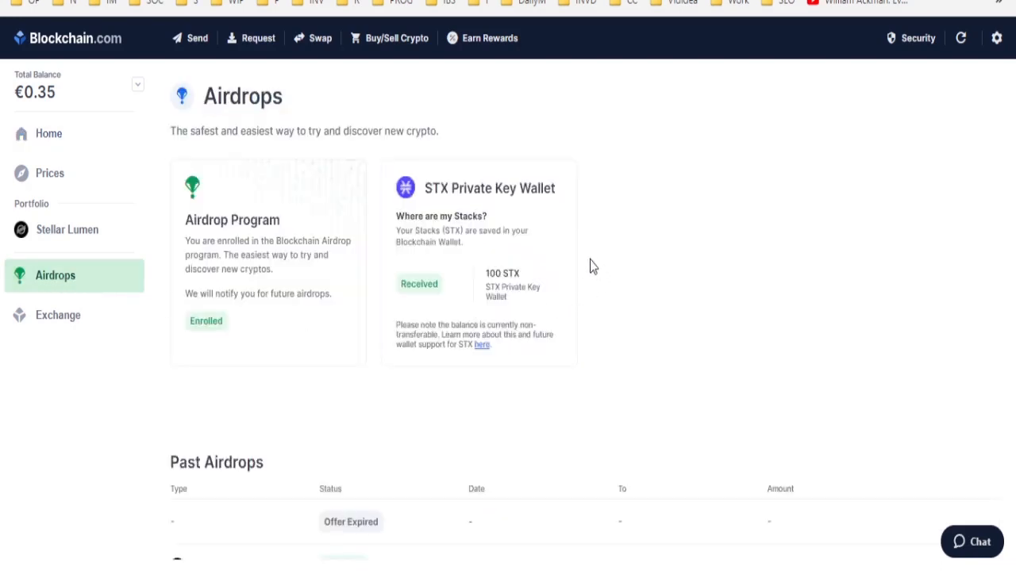
pyautogui.scroll(-3)
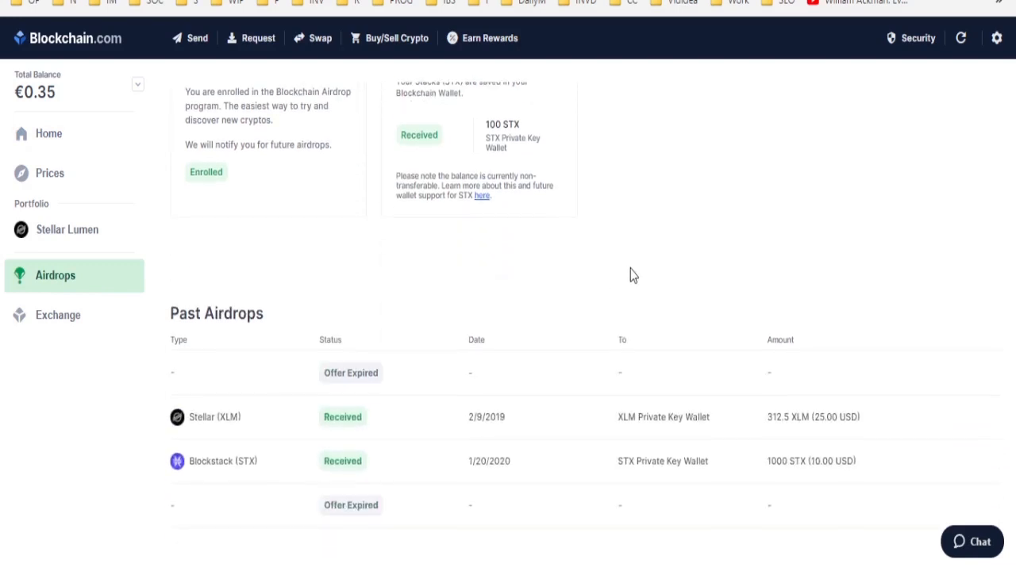
pyautogui.moveTo(645, 276)
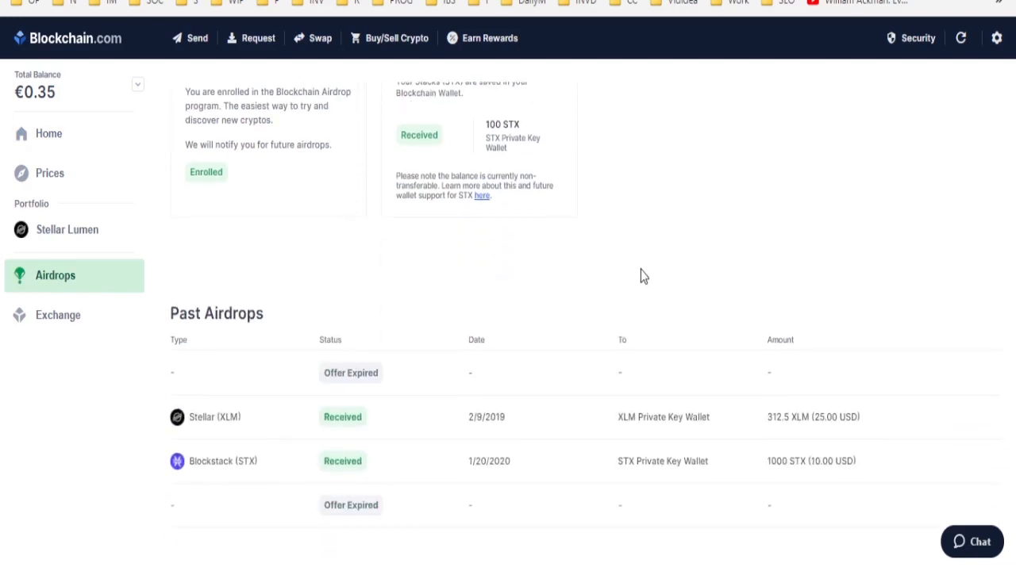
pyautogui.moveTo(635, 413)
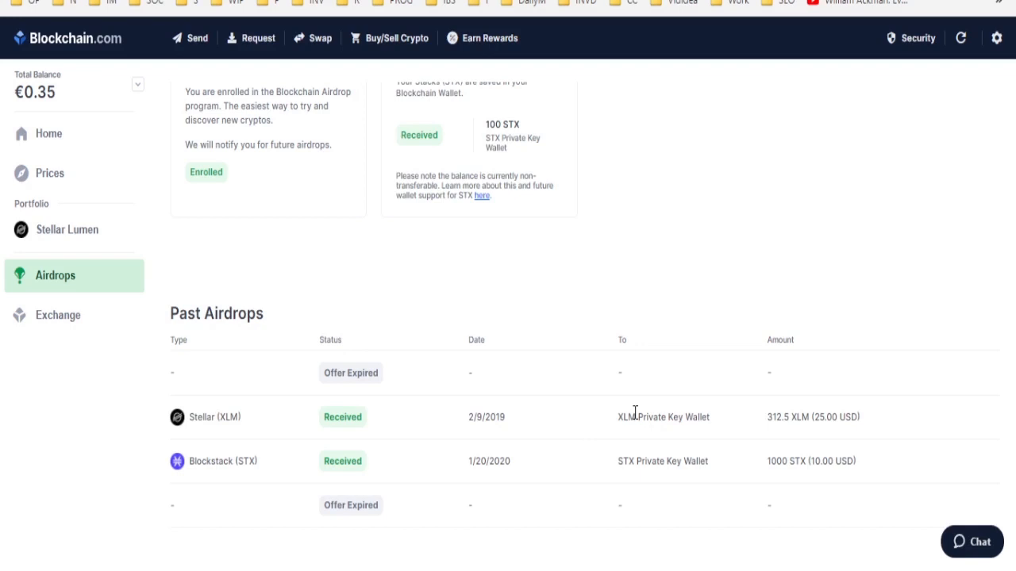
pyautogui.moveTo(602, 426)
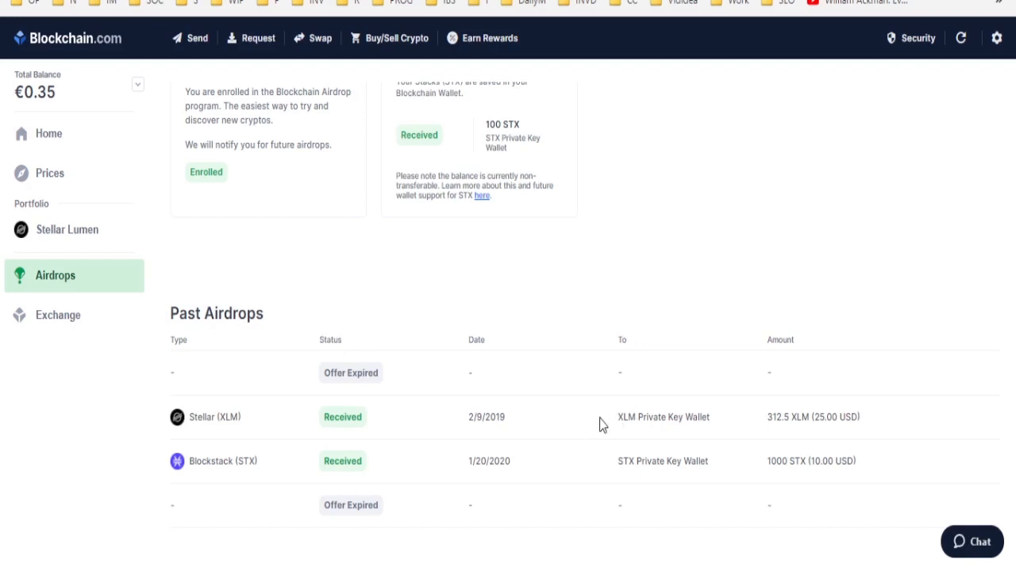
pyautogui.moveTo(619, 474)
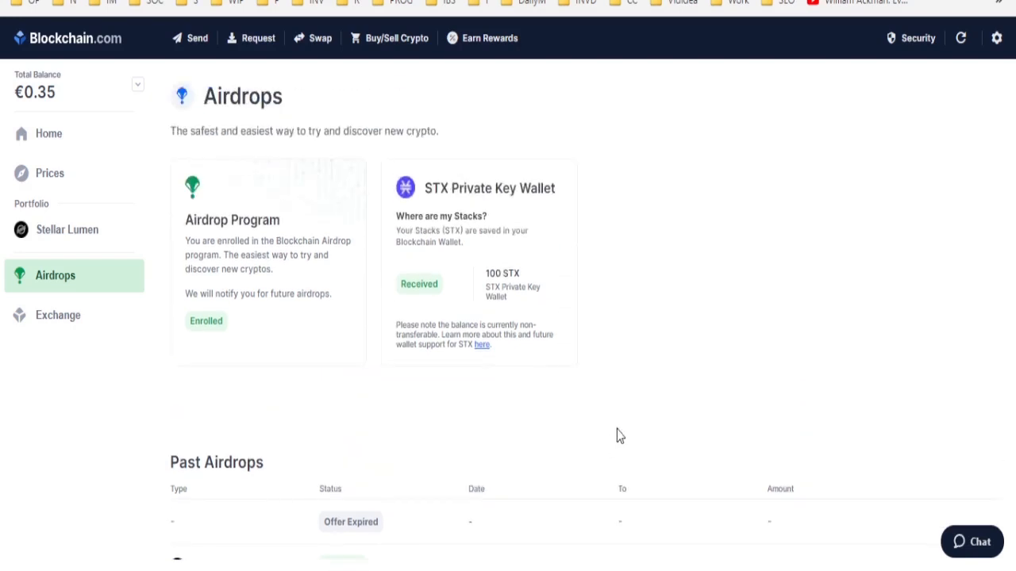
pyautogui.moveTo(632, 426)
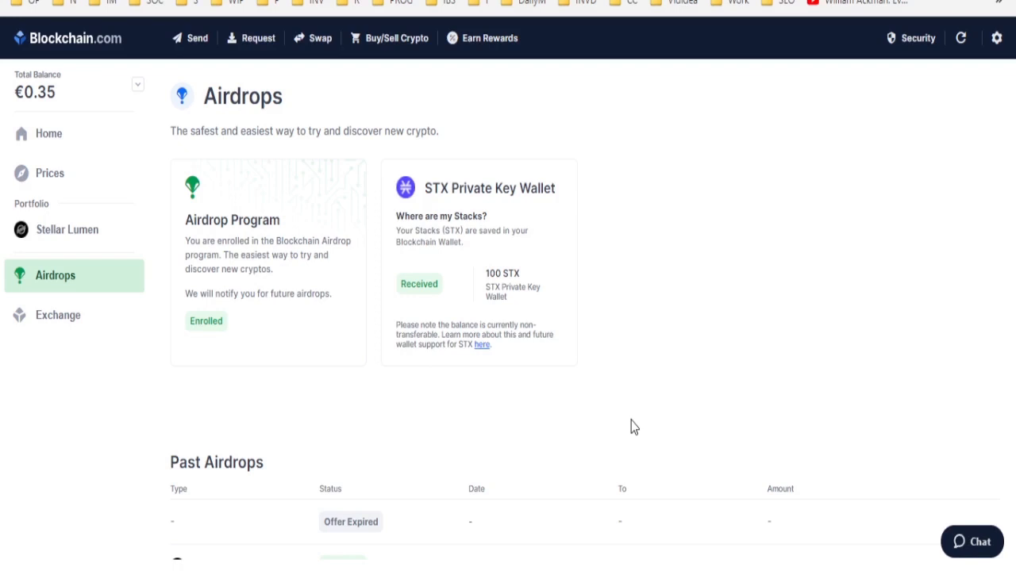
pyautogui.moveTo(620, 420)
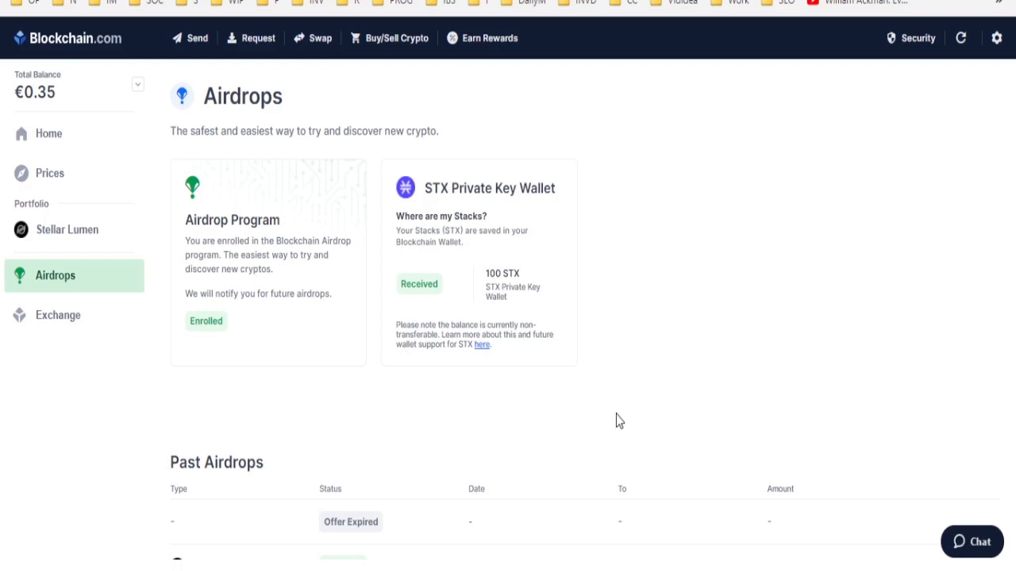
pyautogui.moveTo(619, 368)
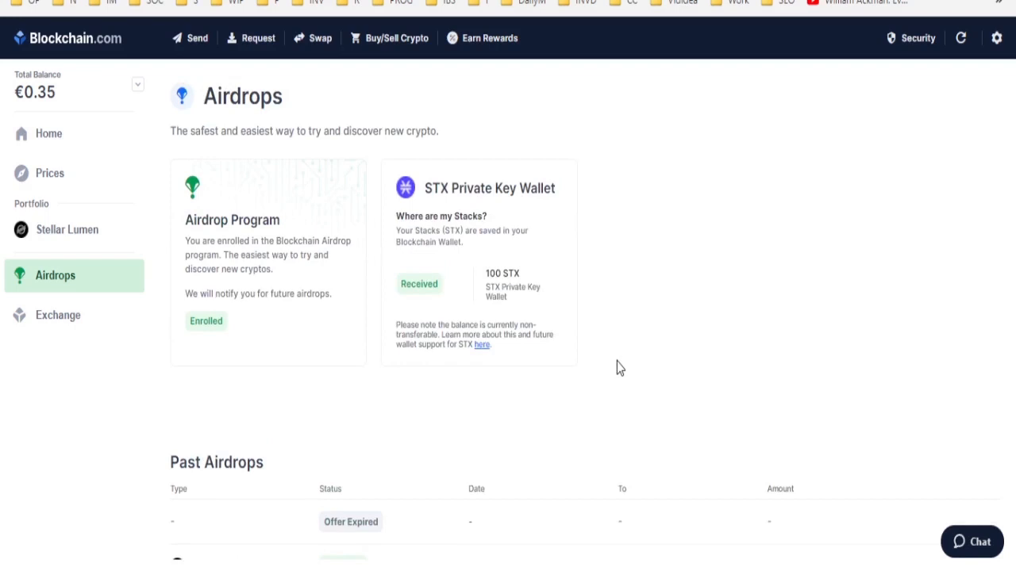
pyautogui.moveTo(638, 348)
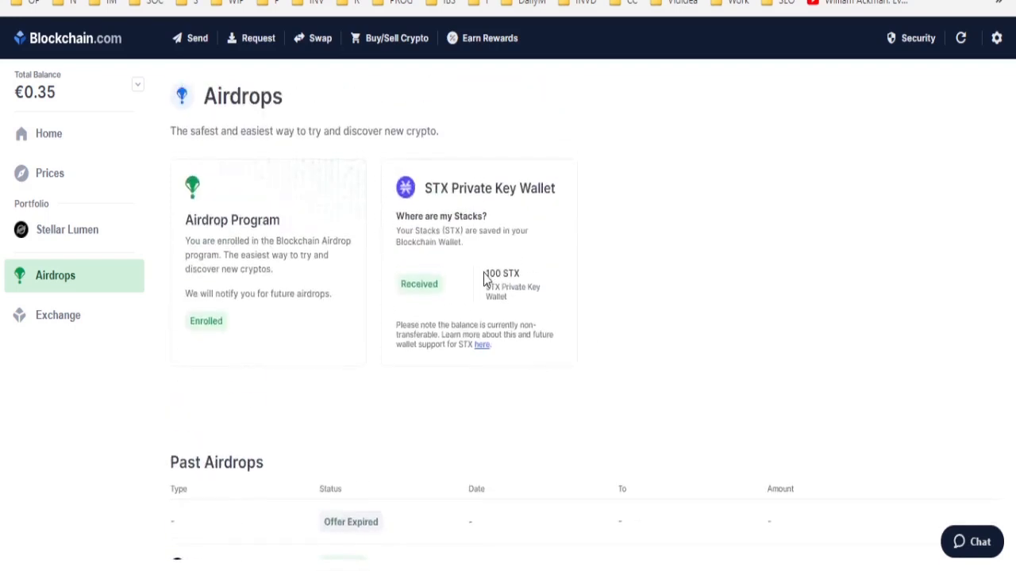
pyautogui.scroll(-3)
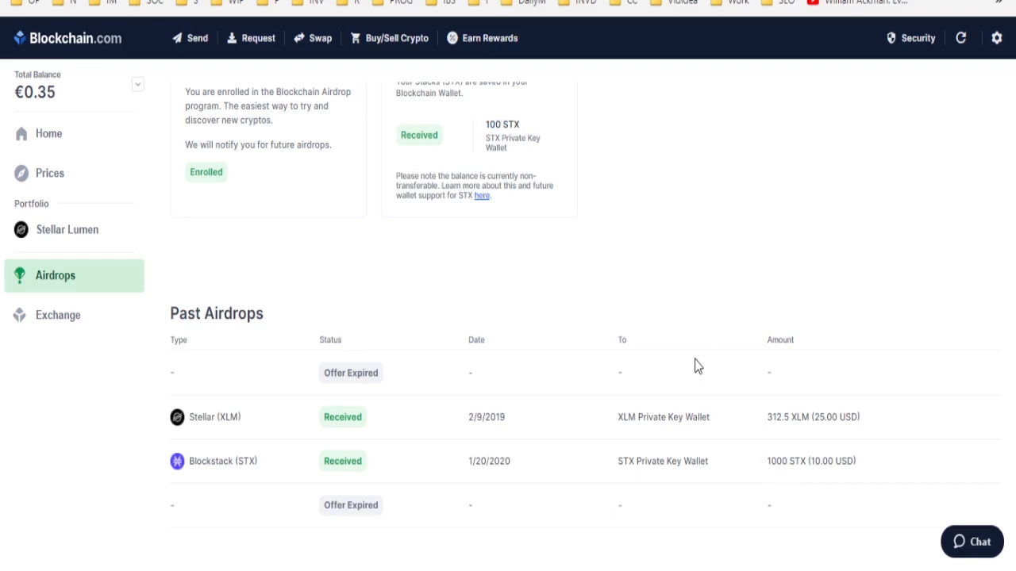
pyautogui.scroll(3)
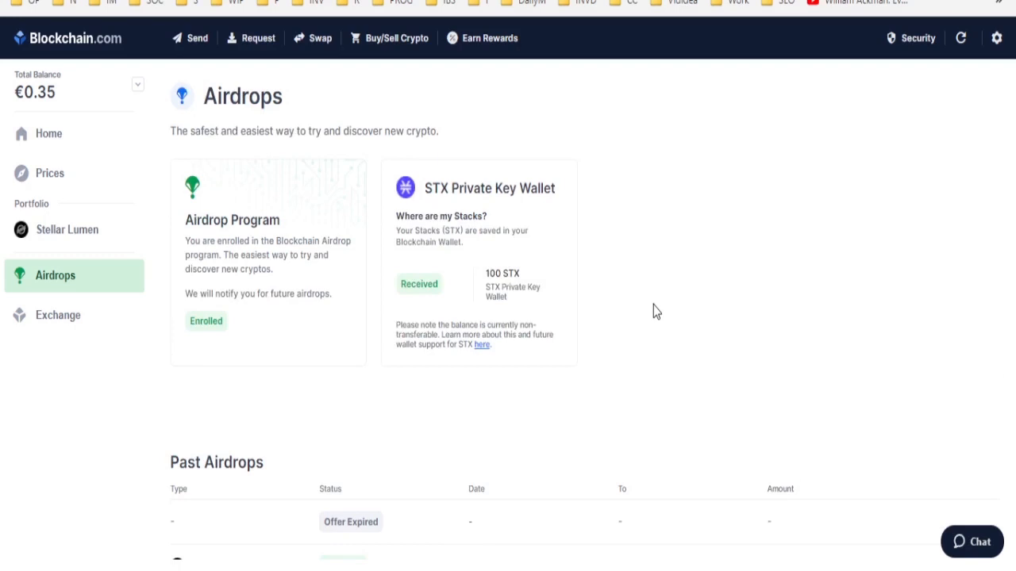
pyautogui.moveTo(655, 372)
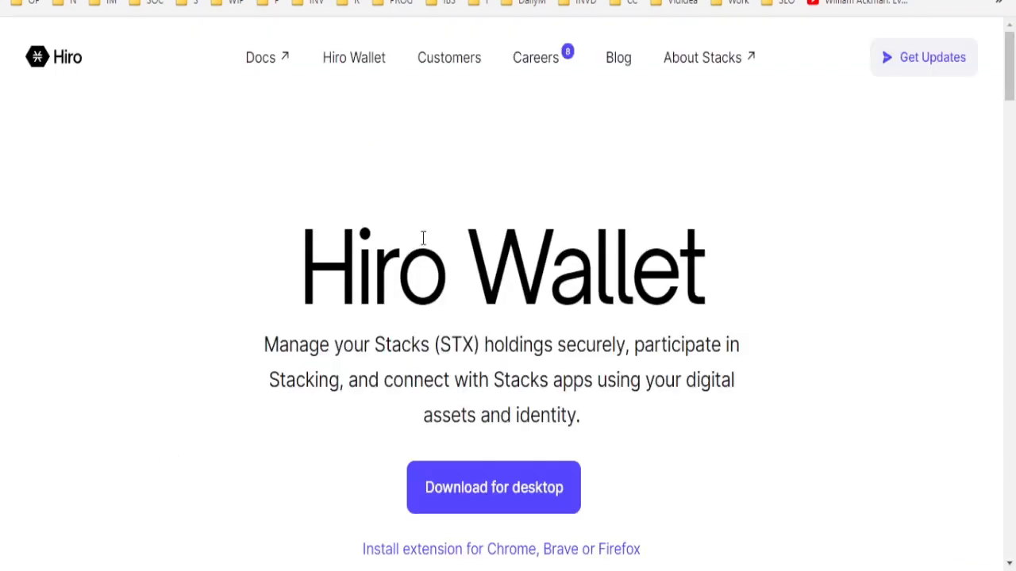
pyautogui.moveTo(495, 197)
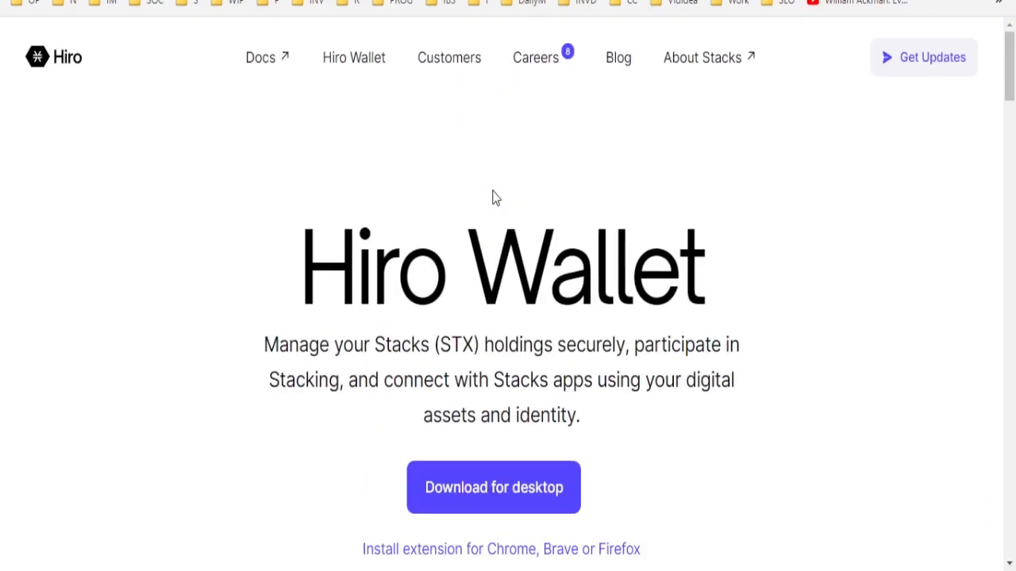
pyautogui.moveTo(485, 235)
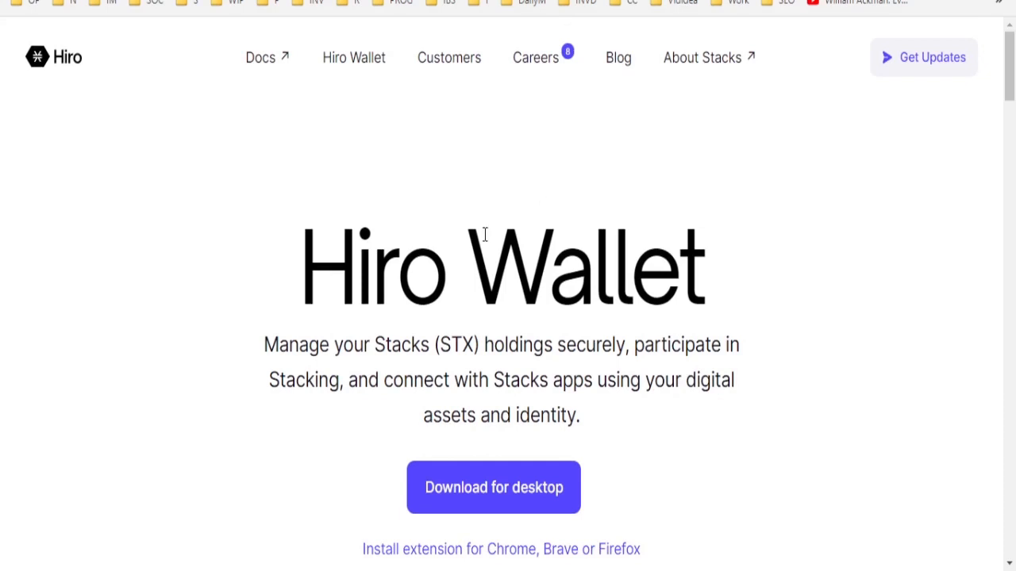
# Scroll the hiro.so wallet page to find the browser extension install link.
pyautogui.scroll(-3)
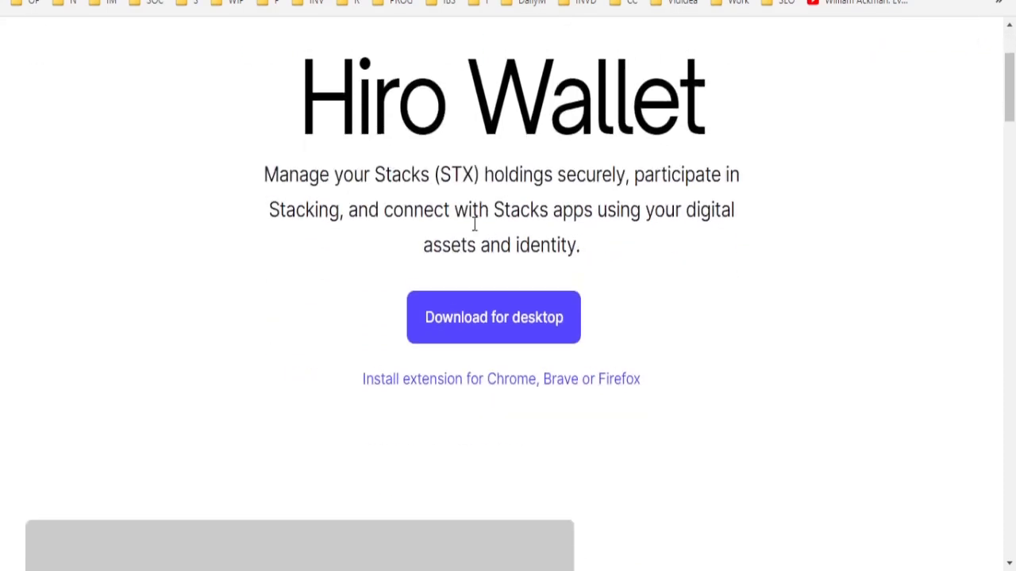
pyautogui.scroll(3)
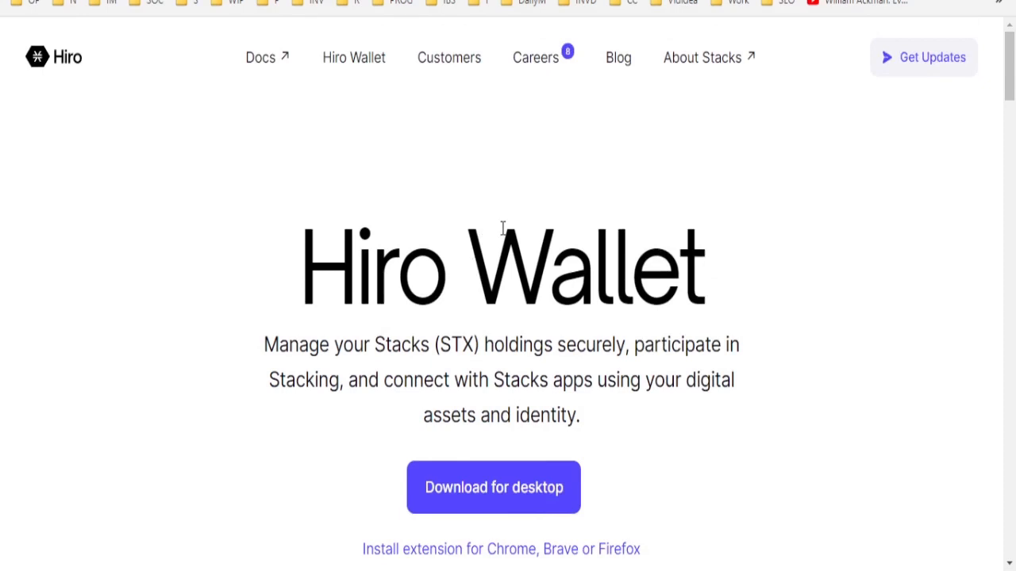
pyautogui.scroll(-3)
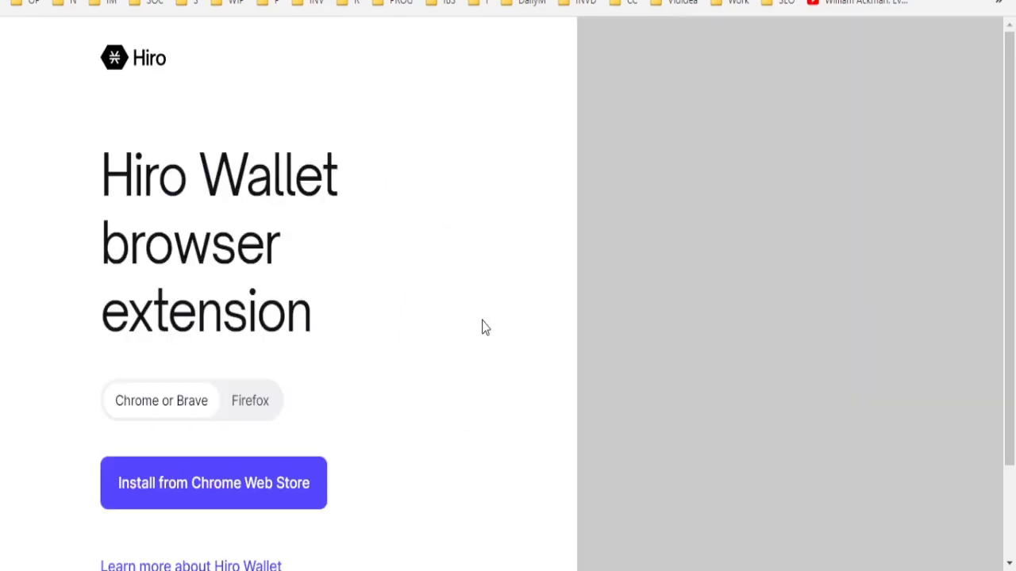
pyautogui.moveTo(427, 352)
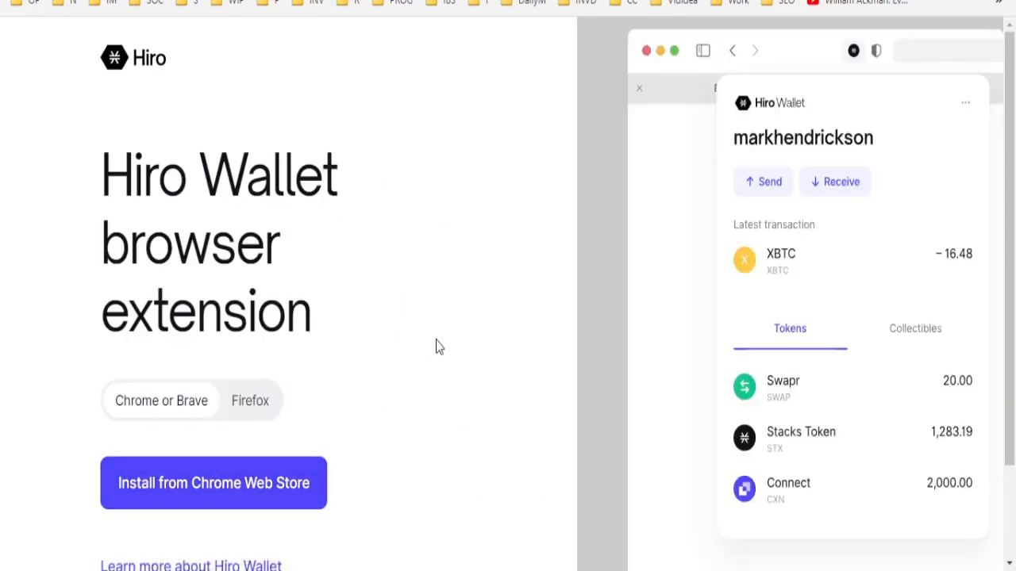
pyautogui.scroll(-3)
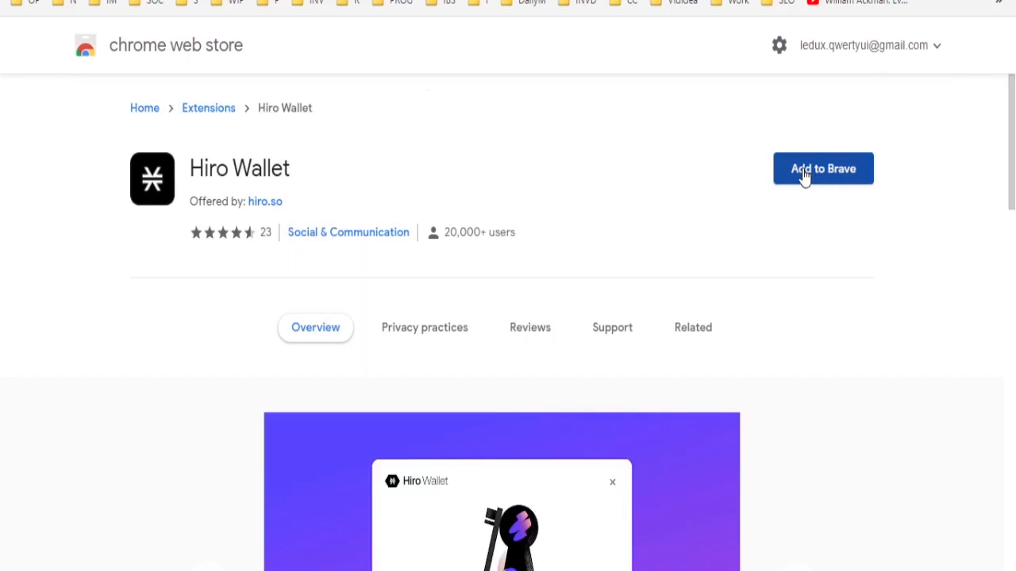
# Add the Hiro Wallet extension to Brave and confirm the permission prompt.
pyautogui.click(823, 168)
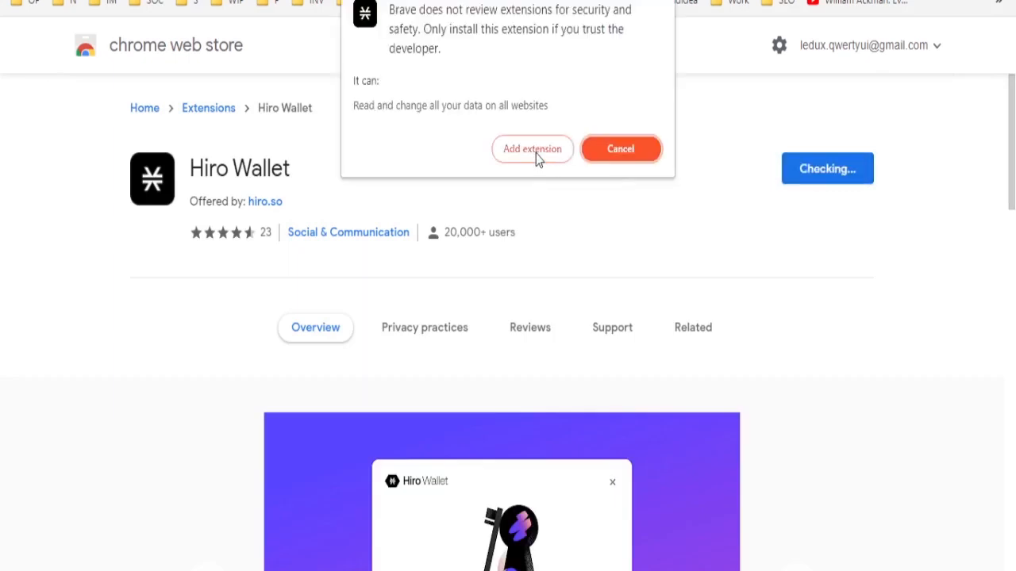
pyautogui.click(531, 149)
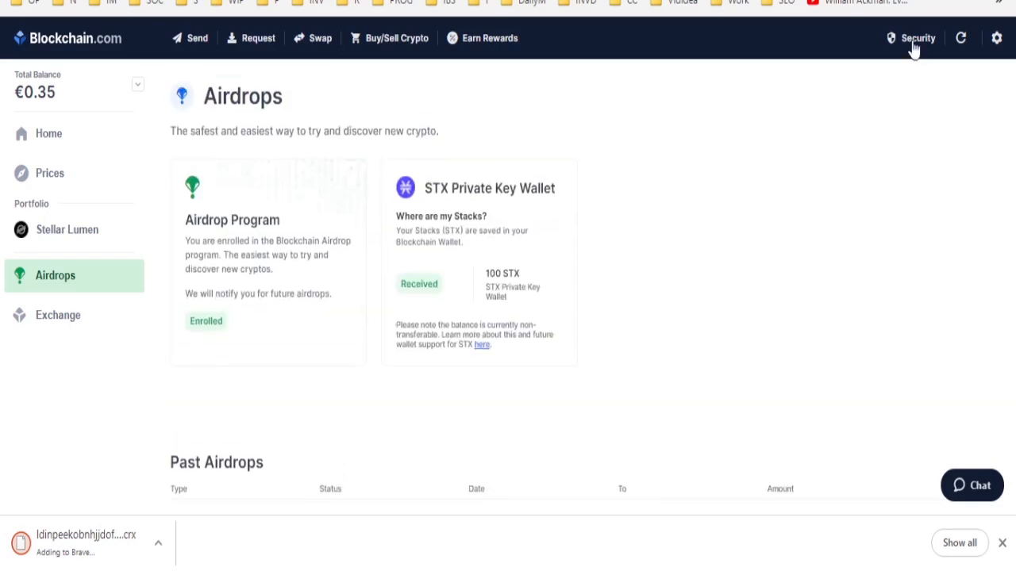
# Open Blockchain.com security settings listing the Secret Private Key Recovery Phrase option.
pyautogui.click(918, 38)
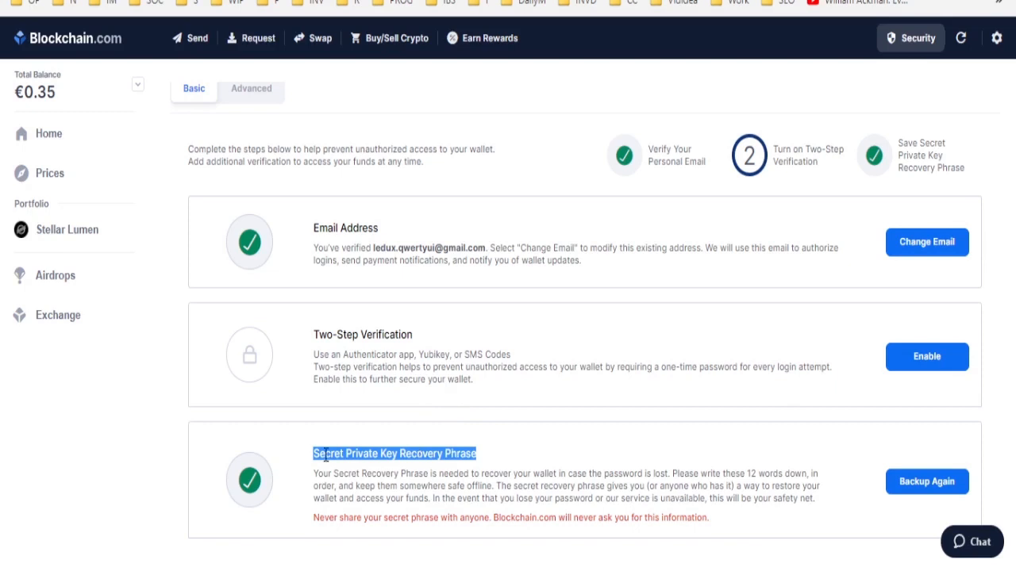
pyautogui.moveTo(660, 473)
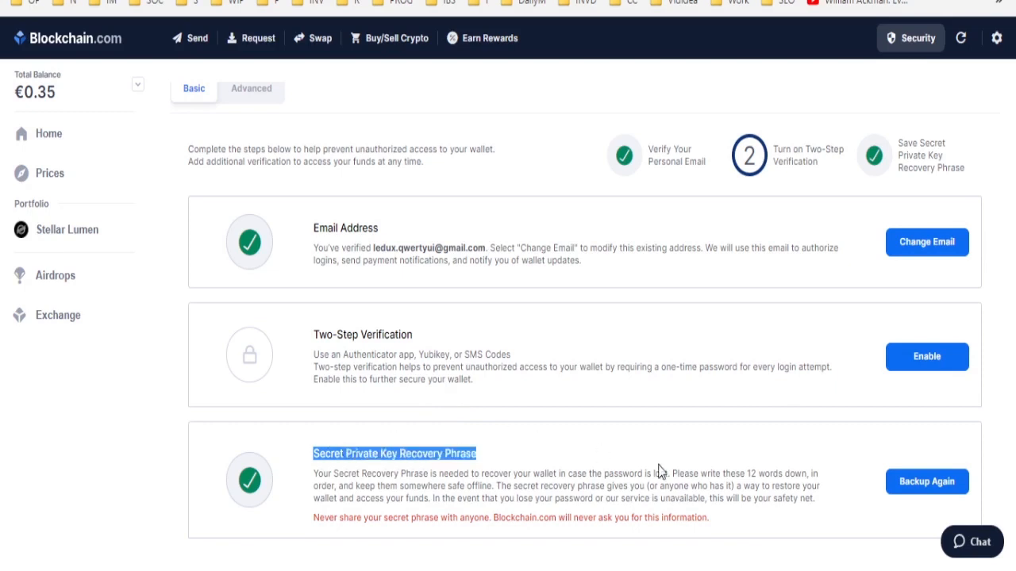
pyautogui.moveTo(660, 458)
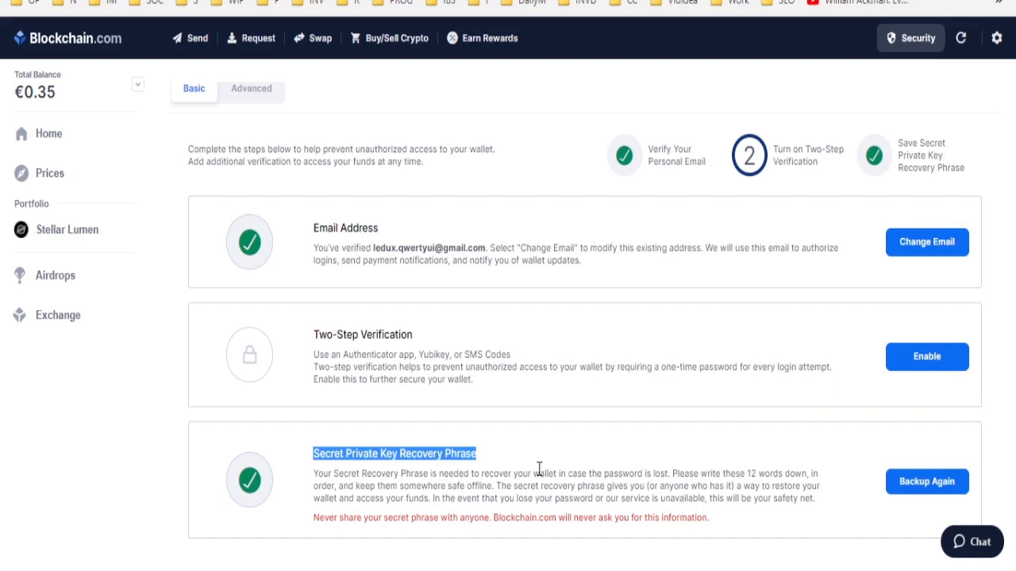
pyautogui.moveTo(73, 93)
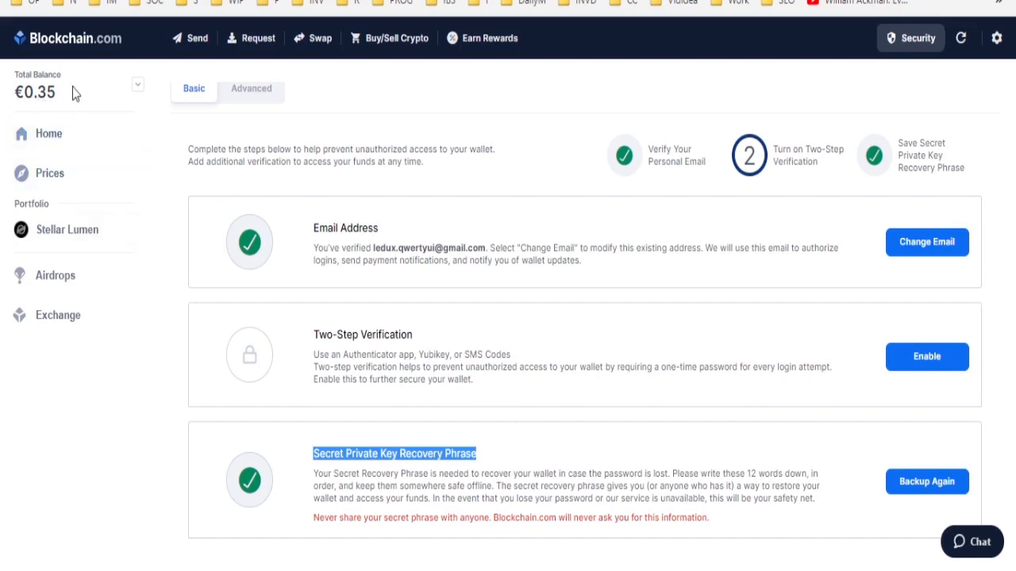
pyautogui.moveTo(380, 235)
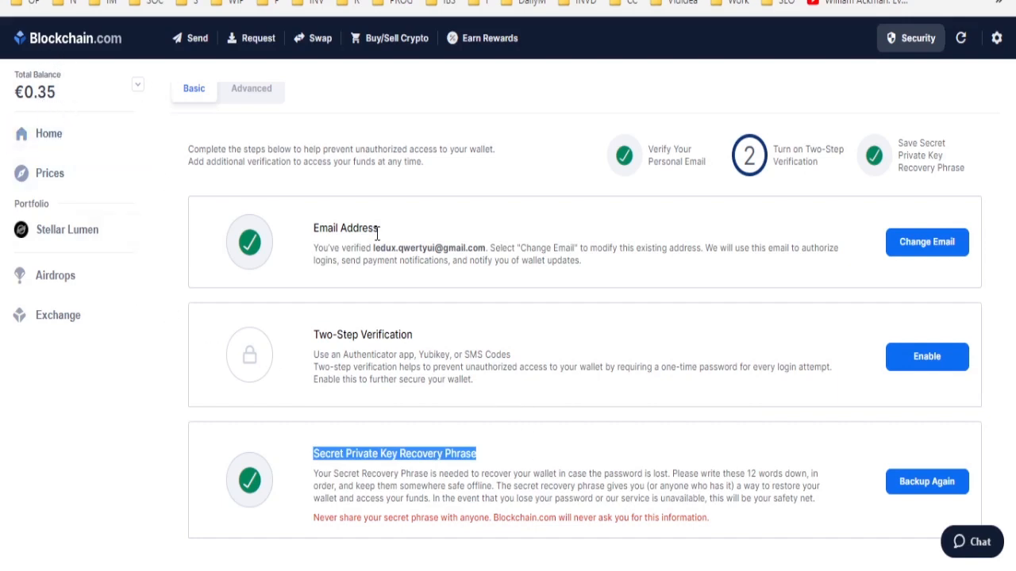
pyautogui.moveTo(518, 352)
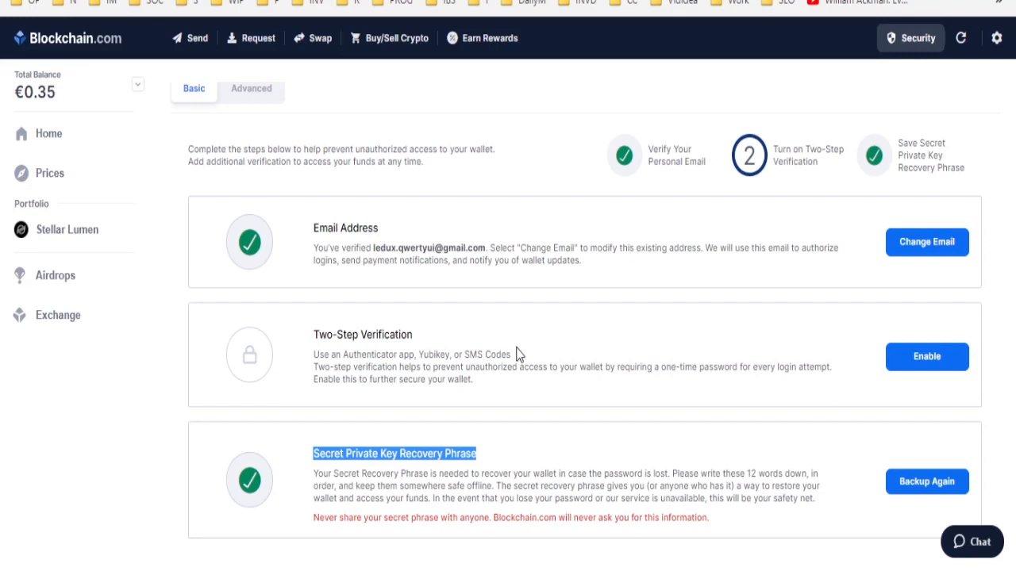
pyautogui.moveTo(927, 482)
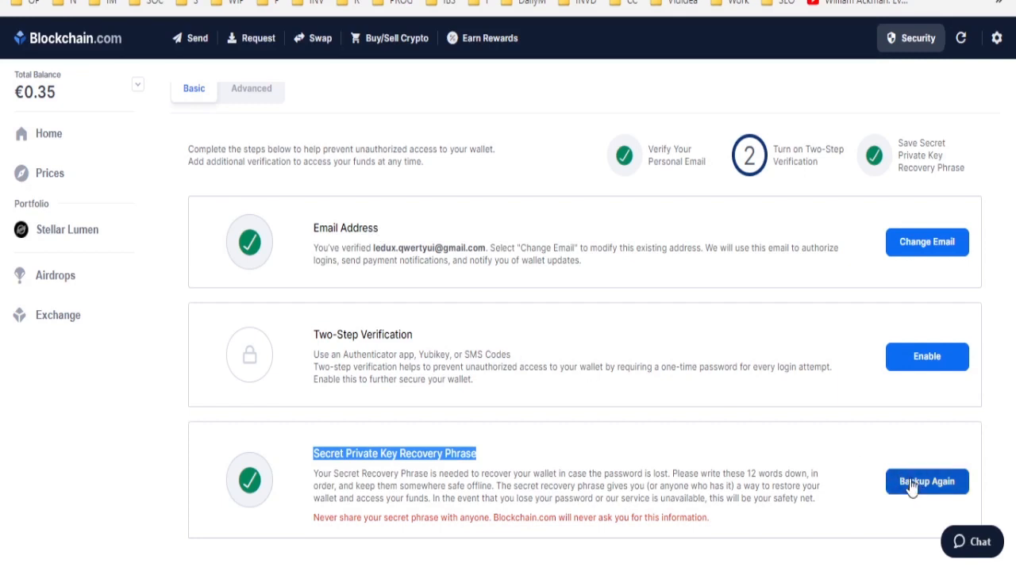
pyautogui.moveTo(832, 487)
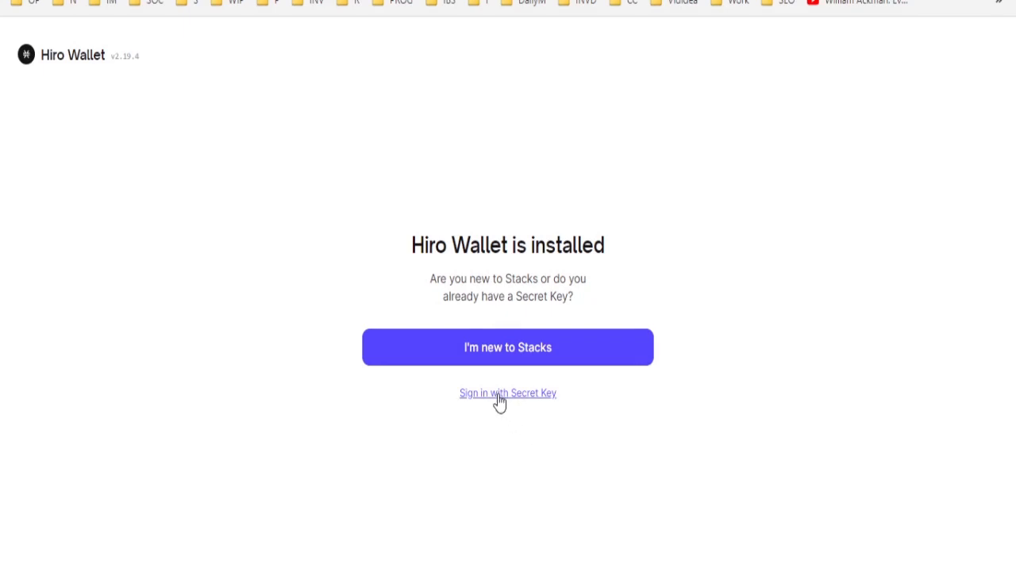
# Sign in with the existing 12-word secret key and continue to the device password step.
pyautogui.click(508, 393)
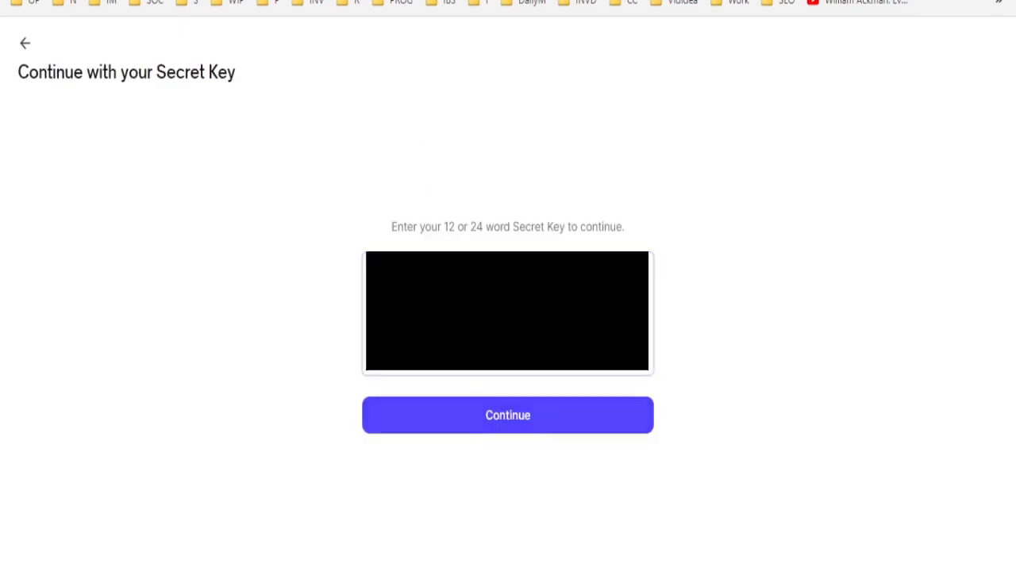
pyautogui.click(508, 415)
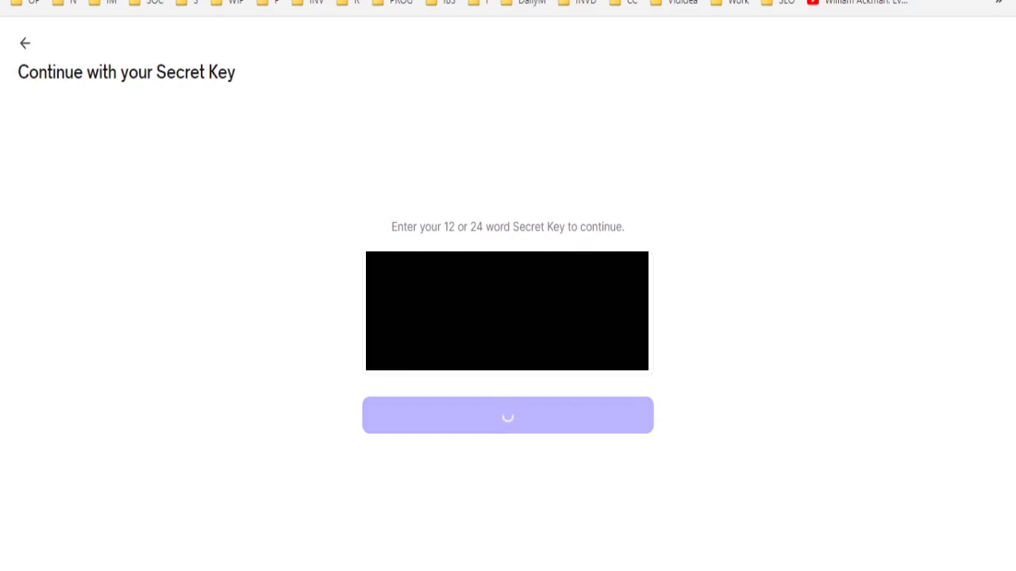
pyautogui.click(508, 415)
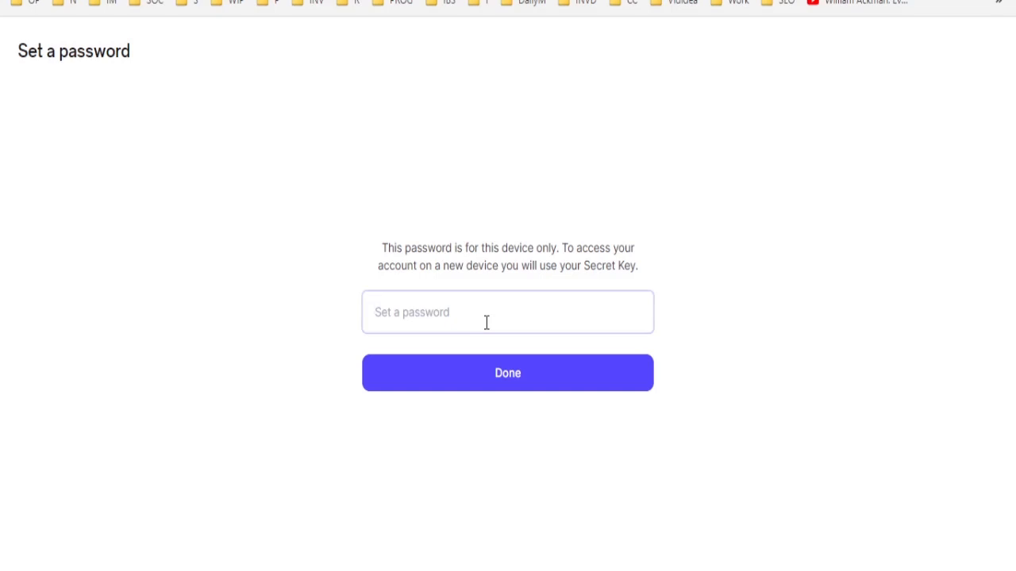
# Set a device password, retrying with a longer one, so the account shows 100 STX.
pyautogui.write('••')
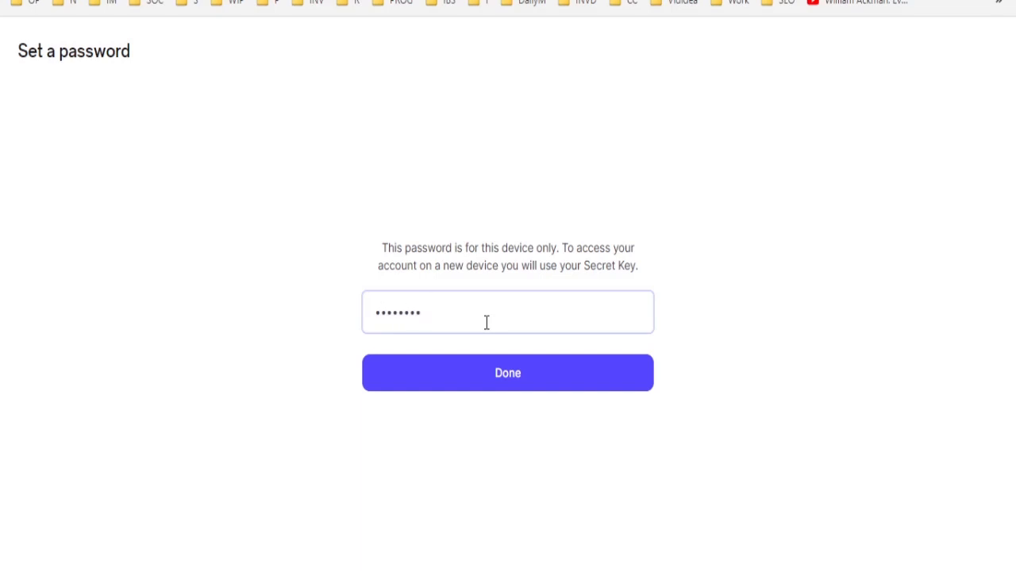
pyautogui.write('••')
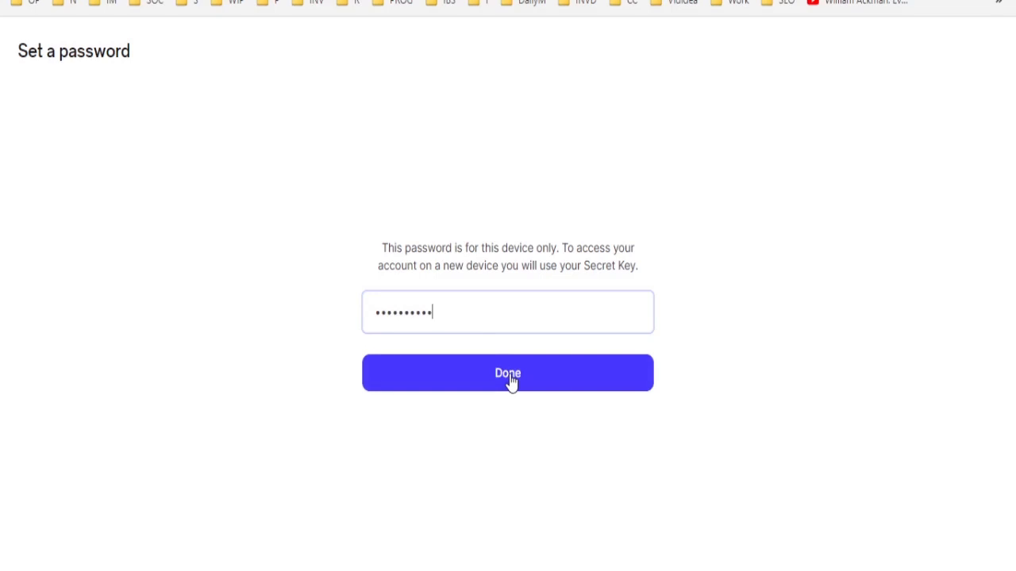
pyautogui.click(508, 373)
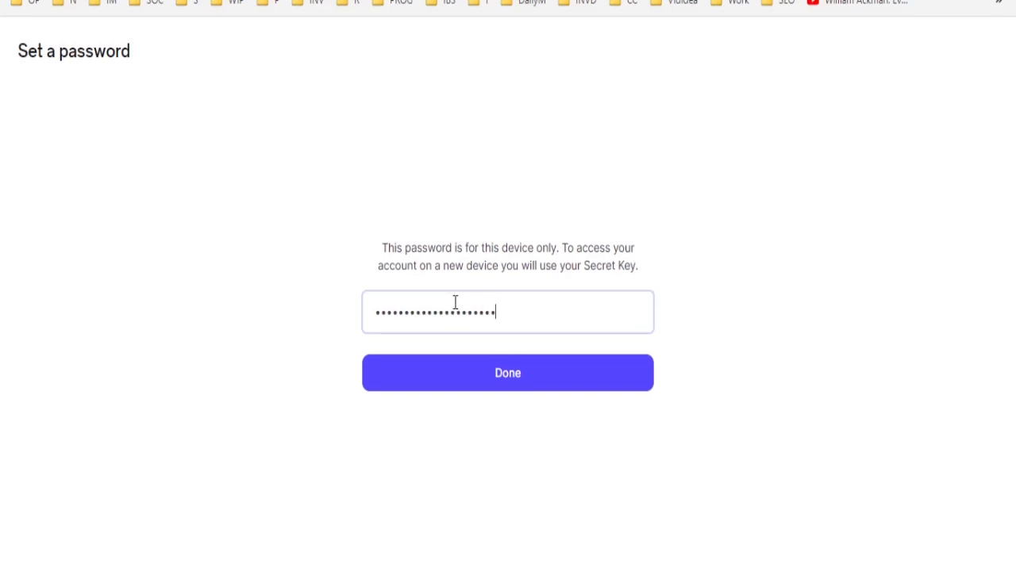
pyautogui.click(508, 373)
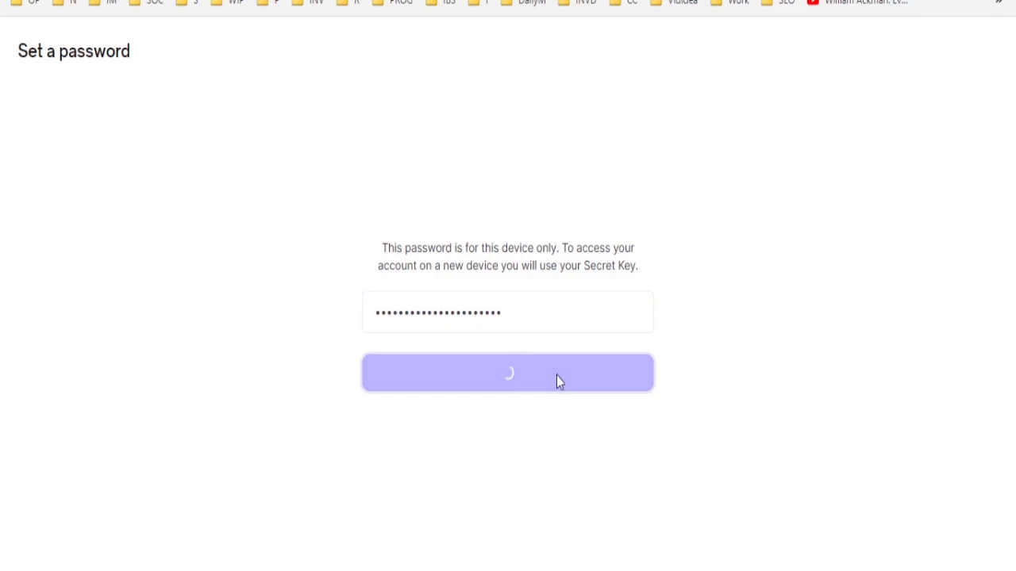
pyautogui.moveTo(667, 303)
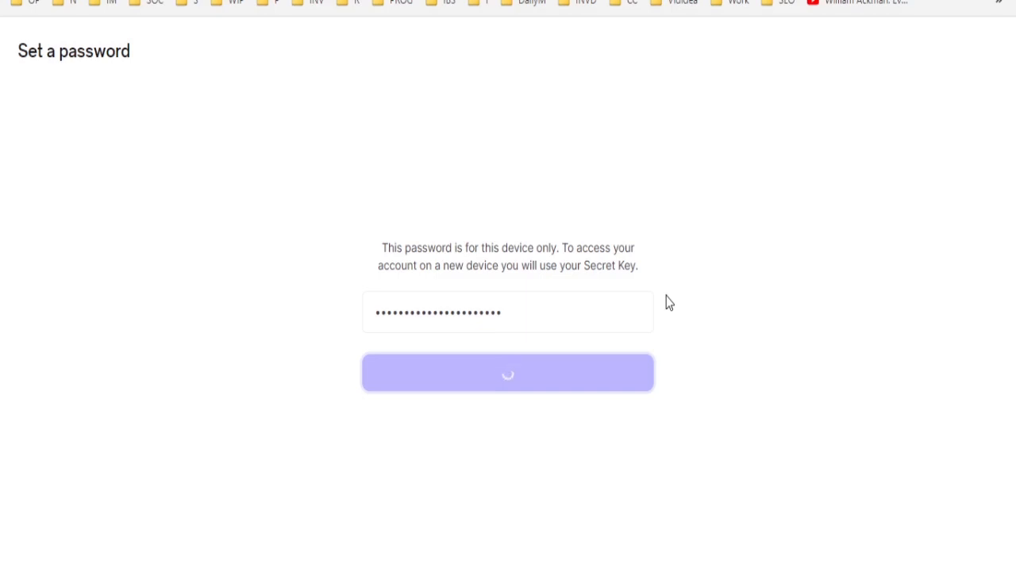
pyautogui.click(508, 373)
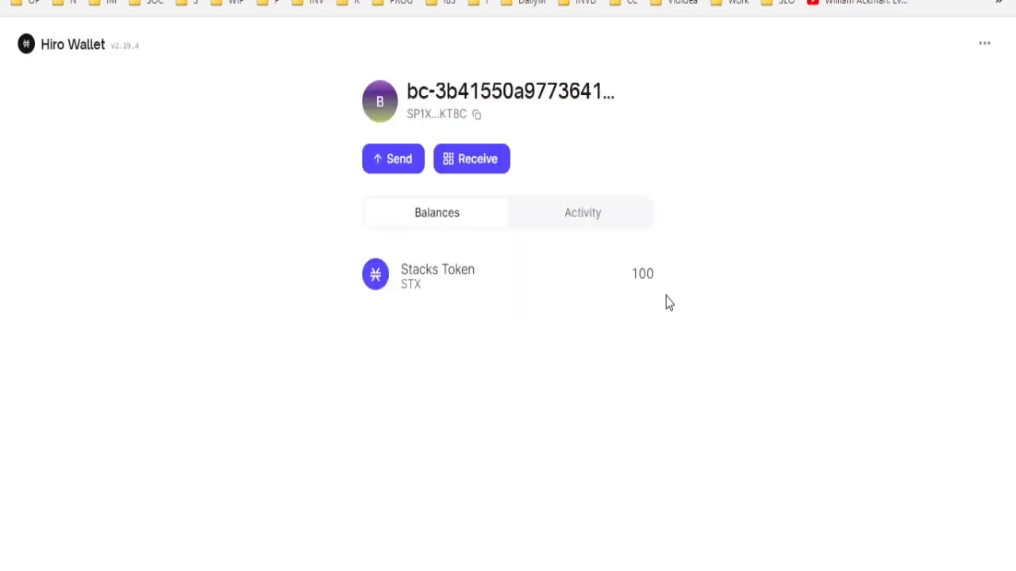
pyautogui.moveTo(590, 378)
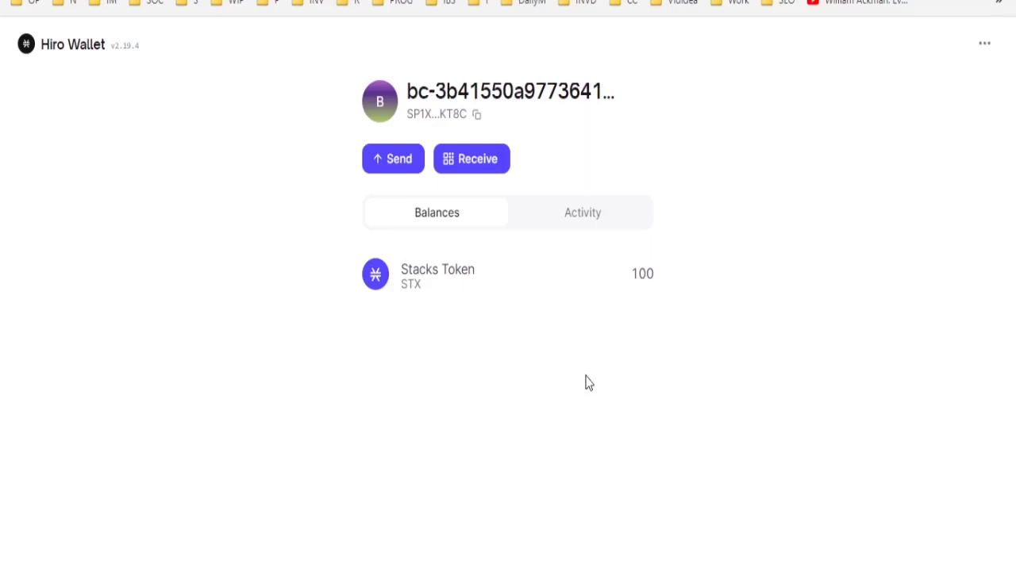
pyautogui.moveTo(486, 87)
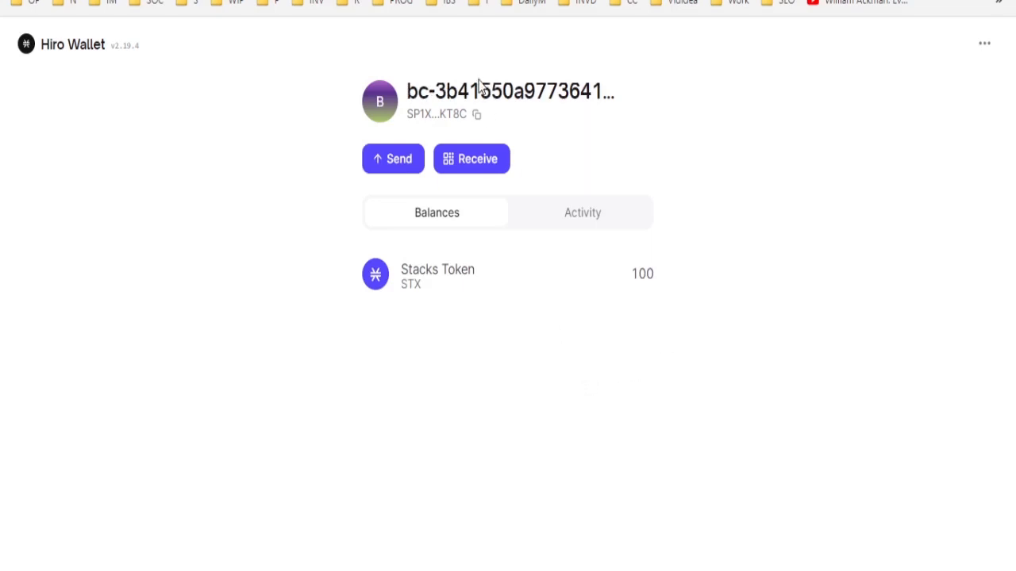
pyautogui.moveTo(477, 114)
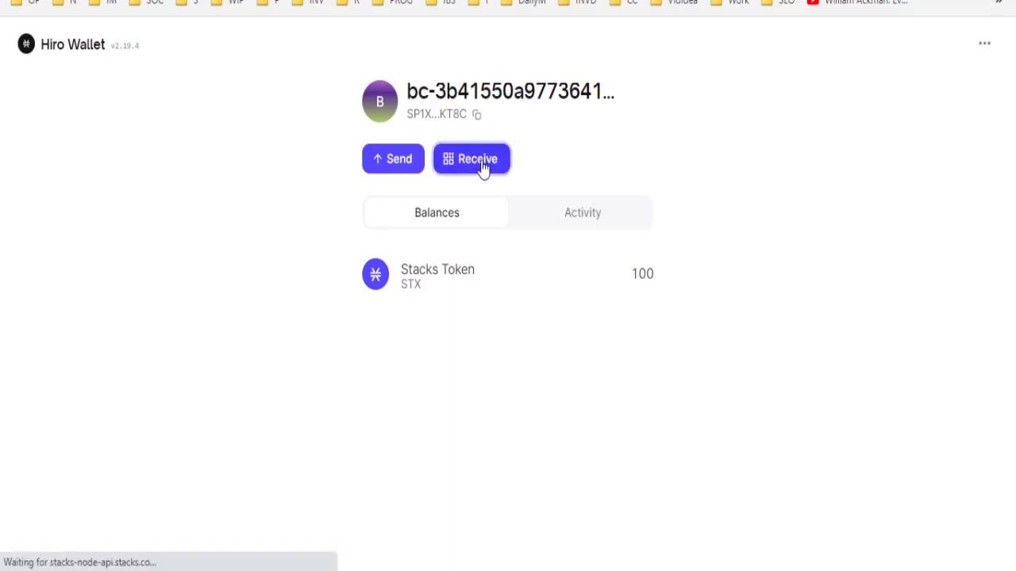
# View Account 1's receiving address and QR code, return to balances, then start a send.
pyautogui.click(473, 158)
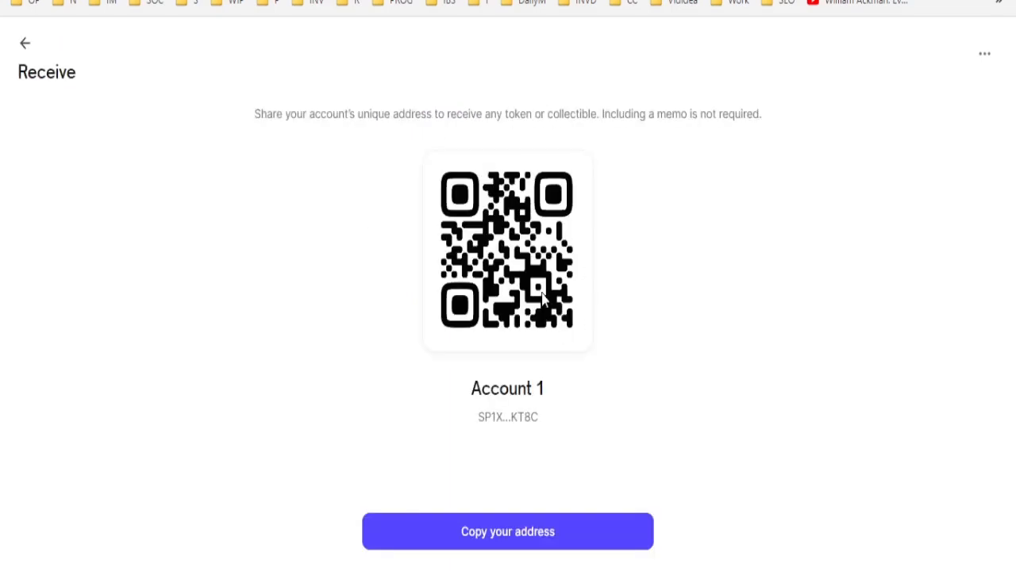
pyautogui.click(28, 45)
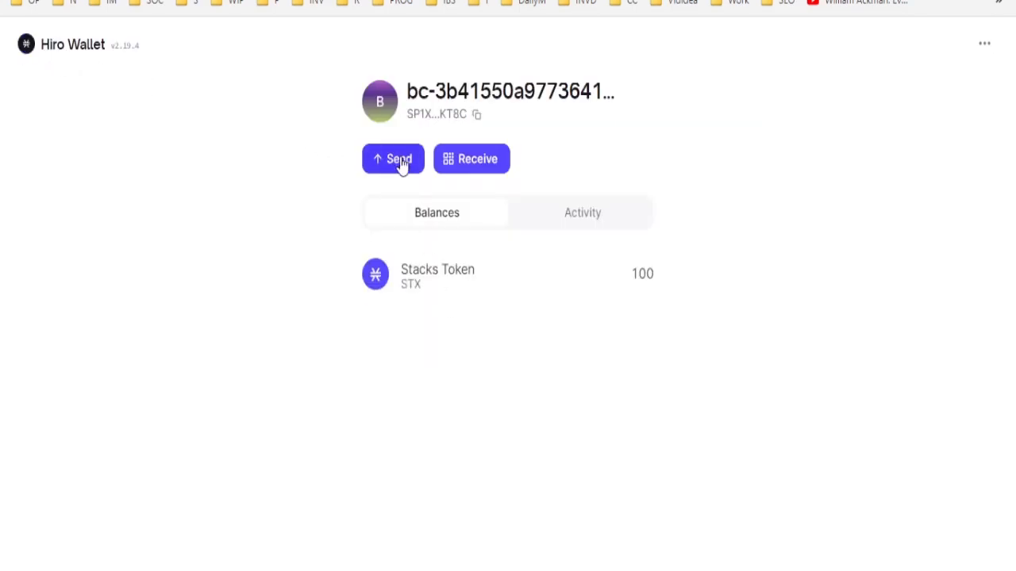
pyautogui.click(394, 158)
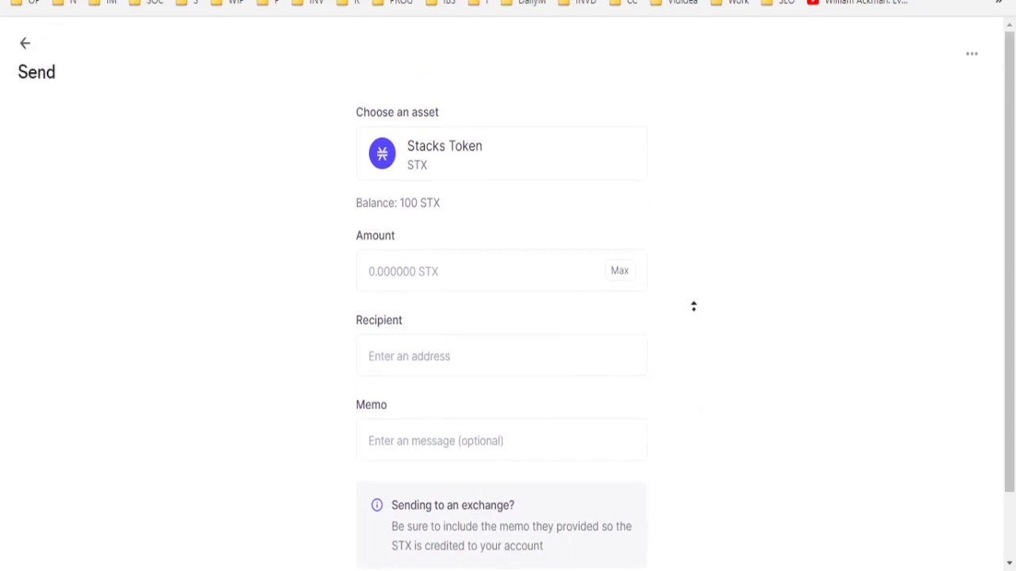
pyautogui.moveTo(705, 260)
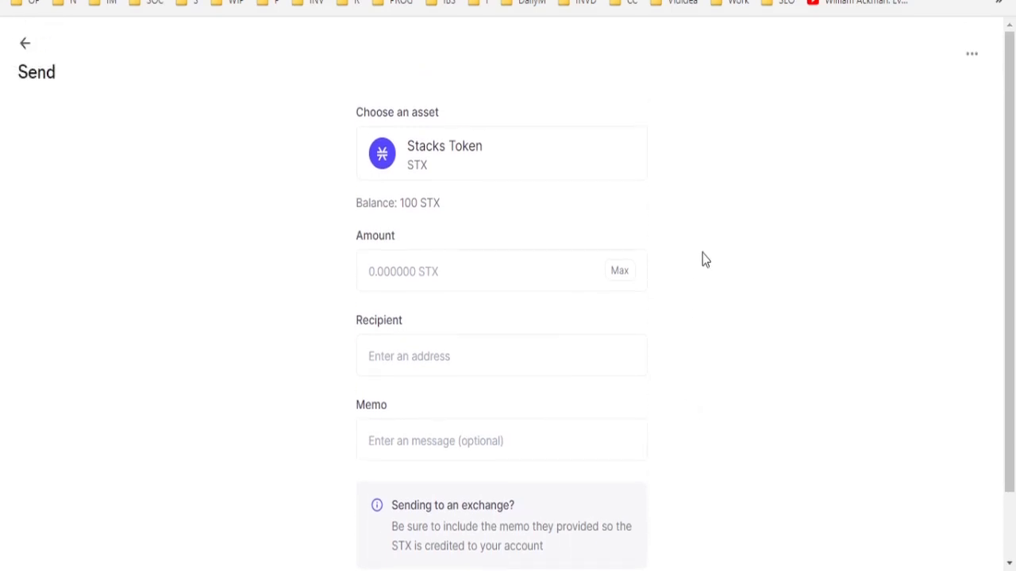
pyautogui.moveTo(692, 254)
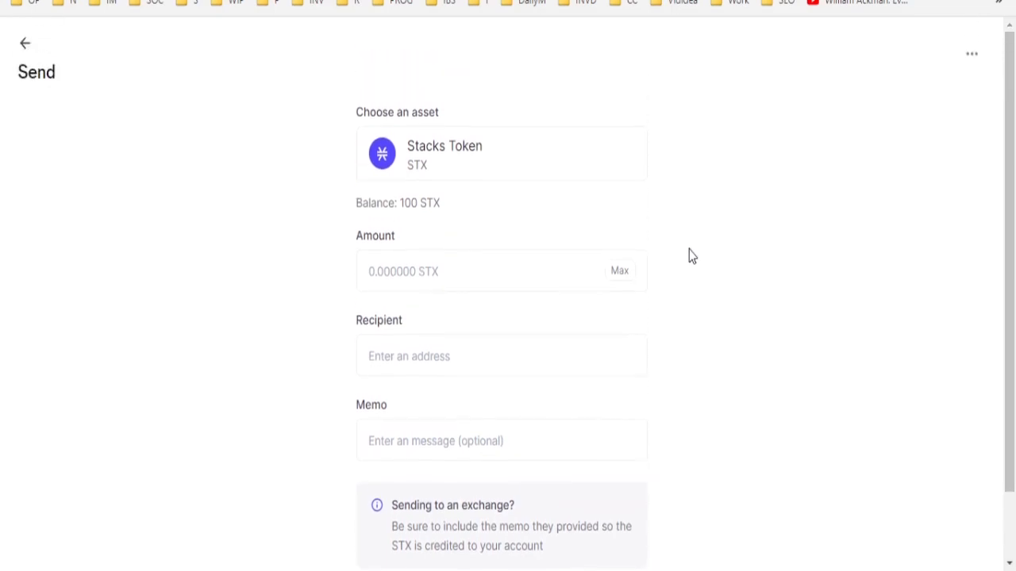
# Leave the empty Stacks Token send form and return to the balances overview showing 100 STX.
pyautogui.click(25, 44)
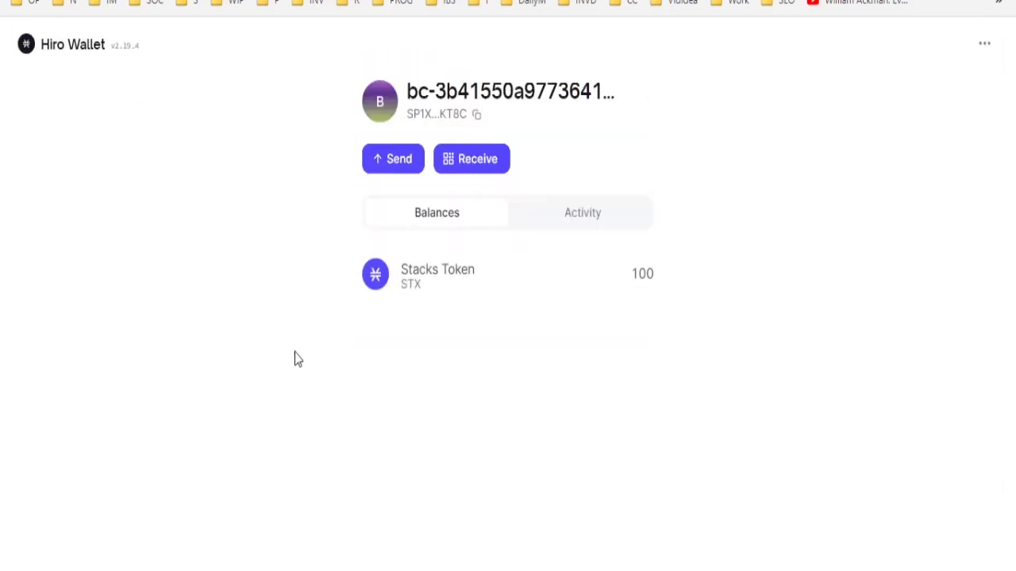
pyautogui.moveTo(631, 273)
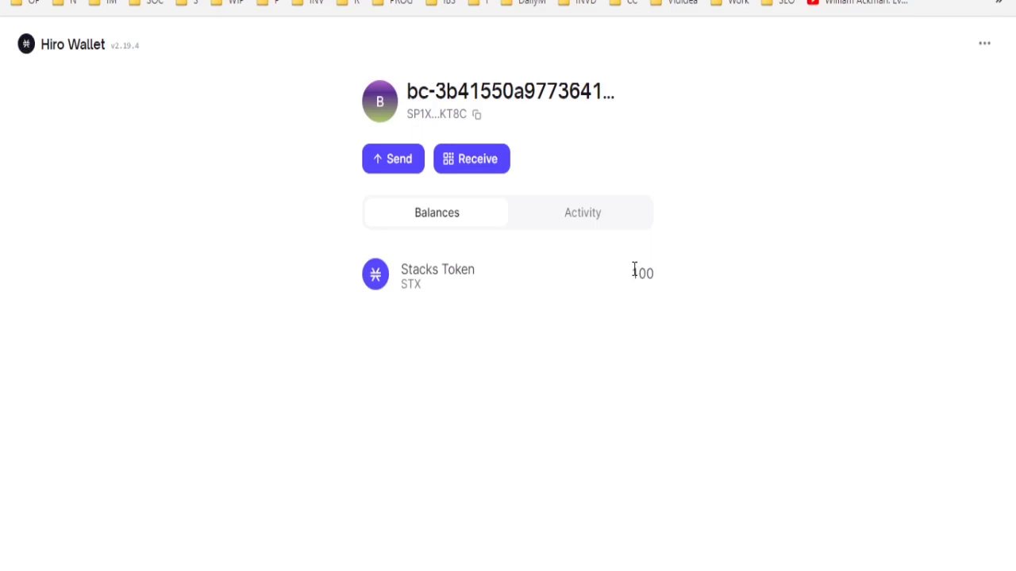
pyautogui.moveTo(652, 297)
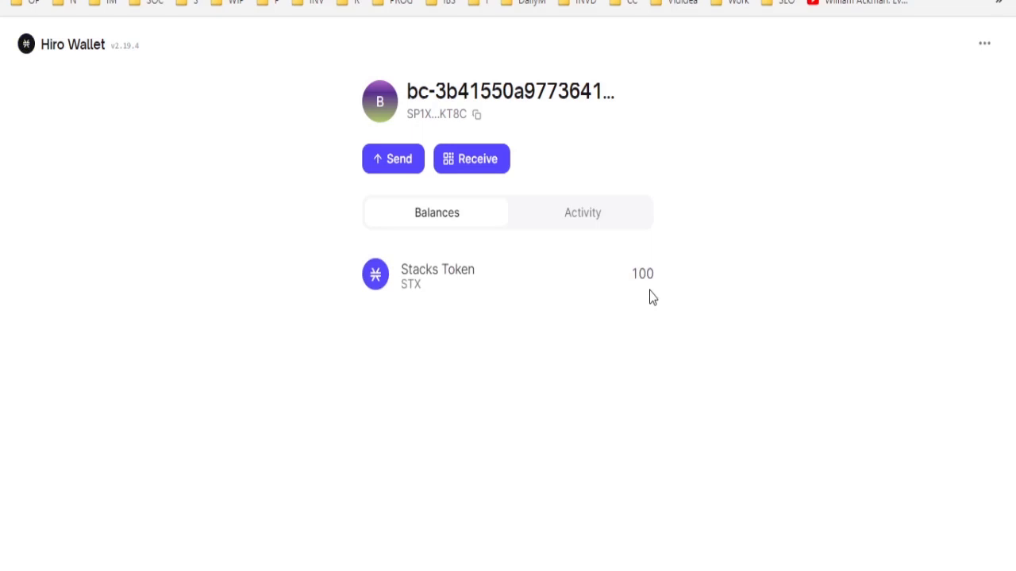
pyautogui.moveTo(428, 366)
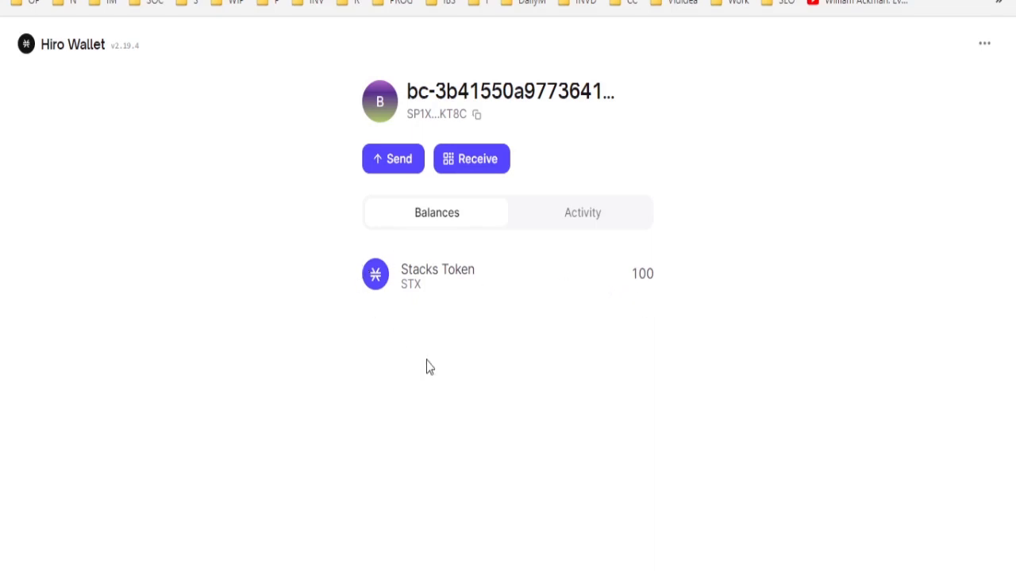
pyautogui.moveTo(698, 309)
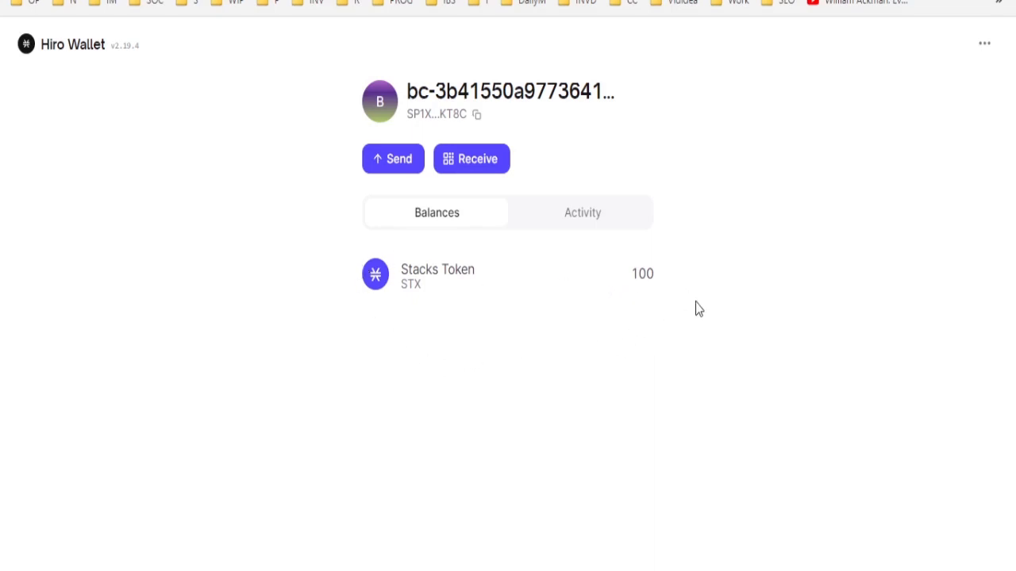